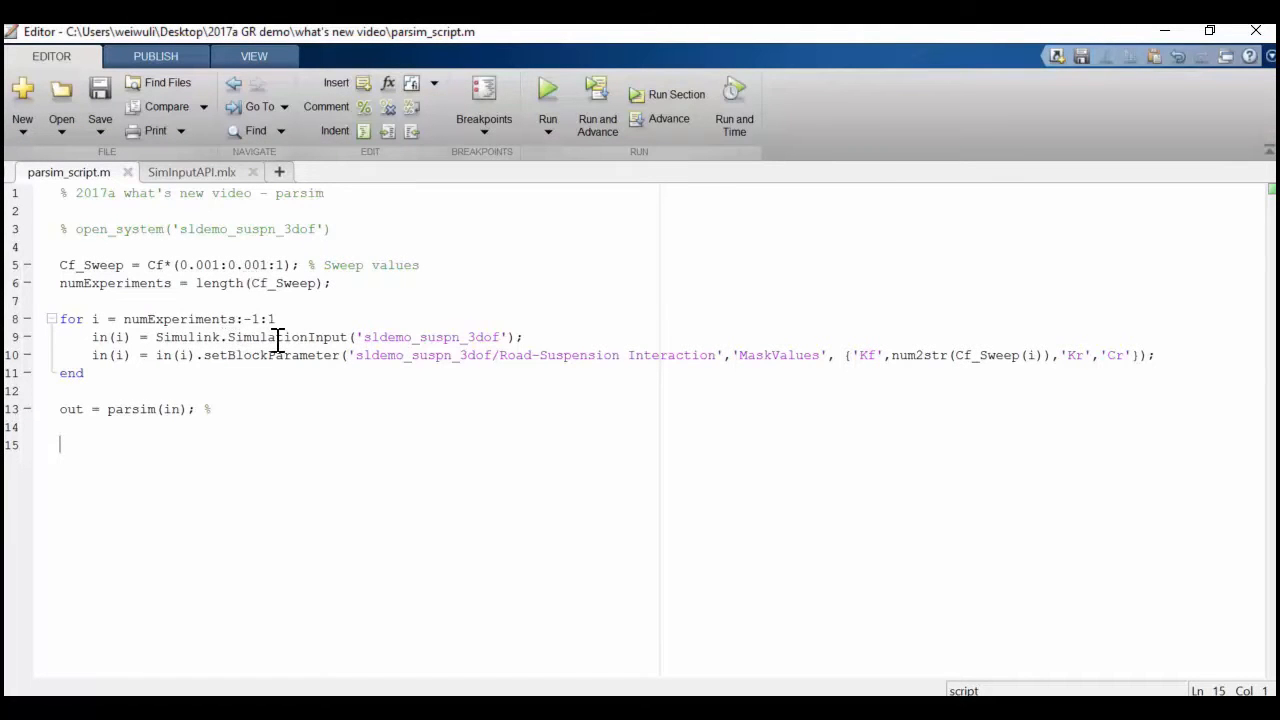
Highlight SimulationInput and setBlockParameter in the script, then view the Road-Suspension Interaction mask parameters Kf, Cf, Kr, Cr
double_click(286, 336)
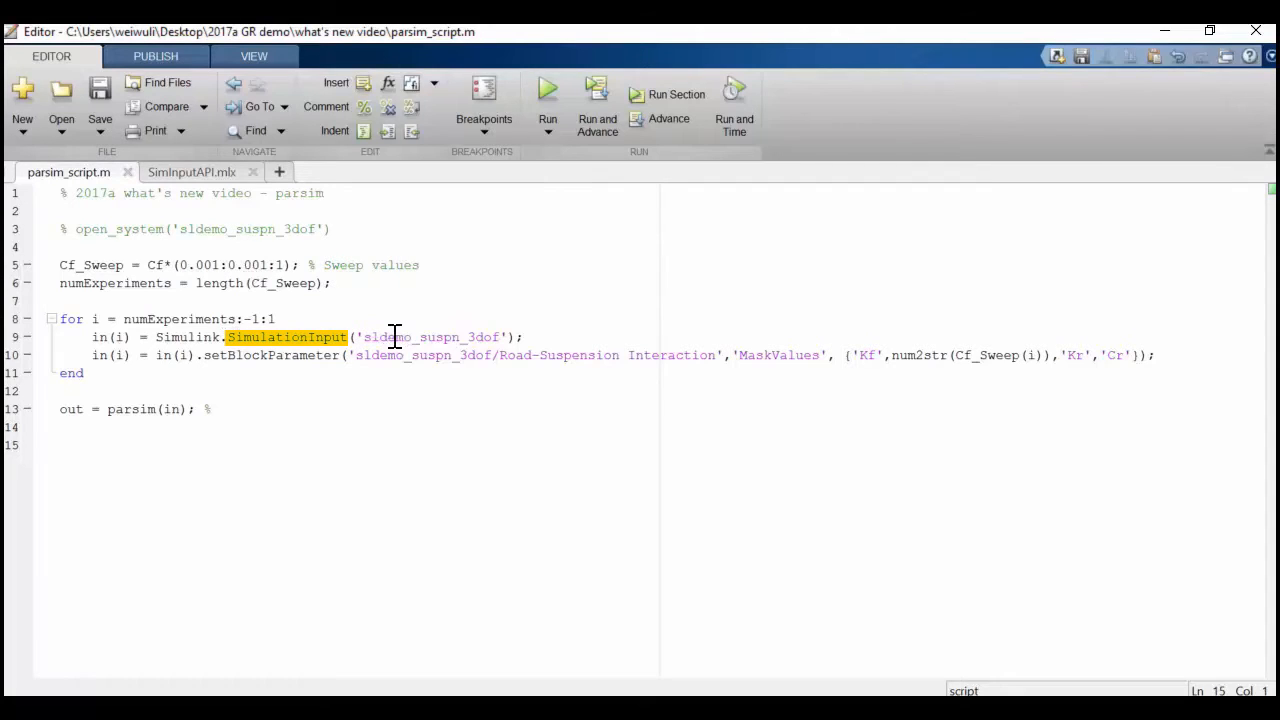
mouse_move(322, 354)
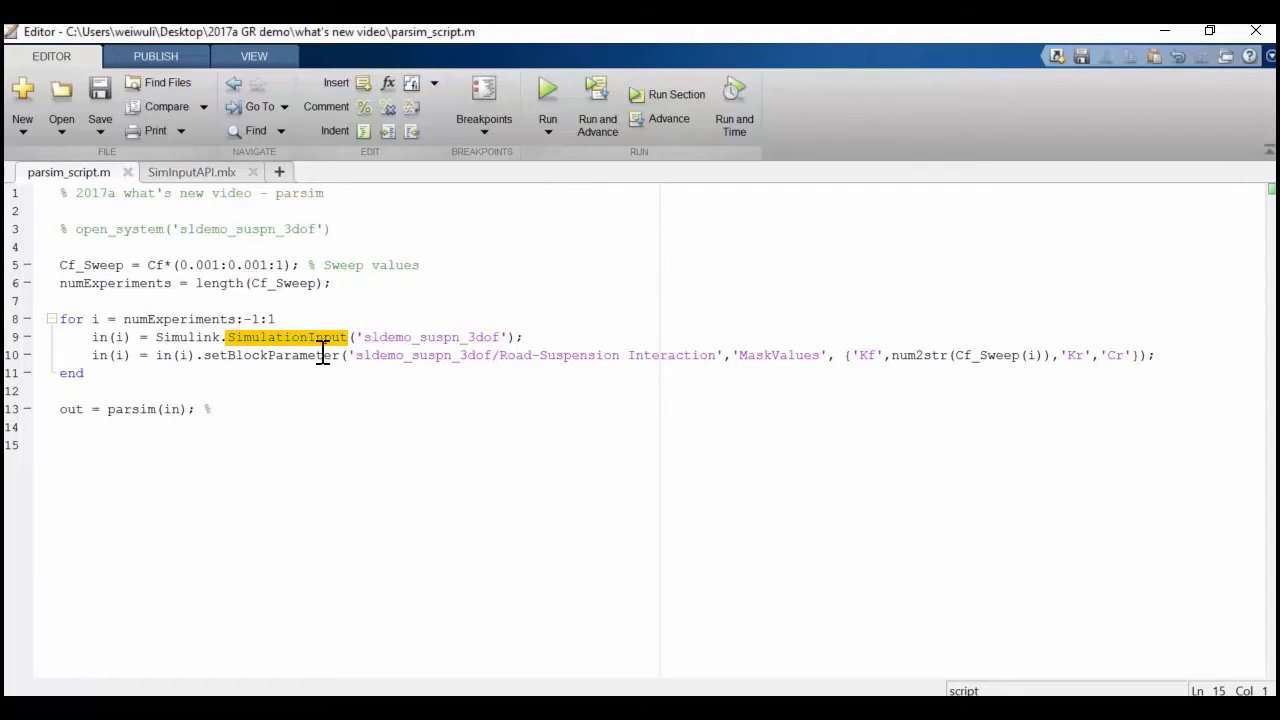
left_click(232, 380)
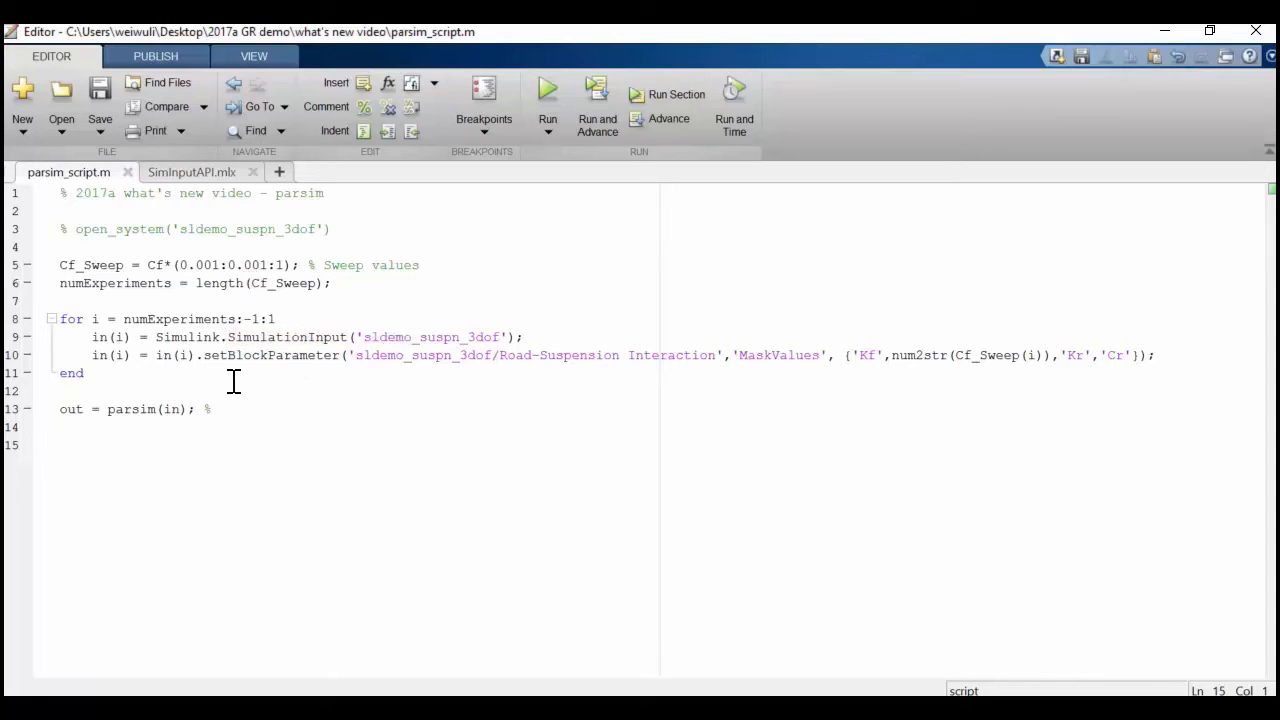
double_click(270, 356)
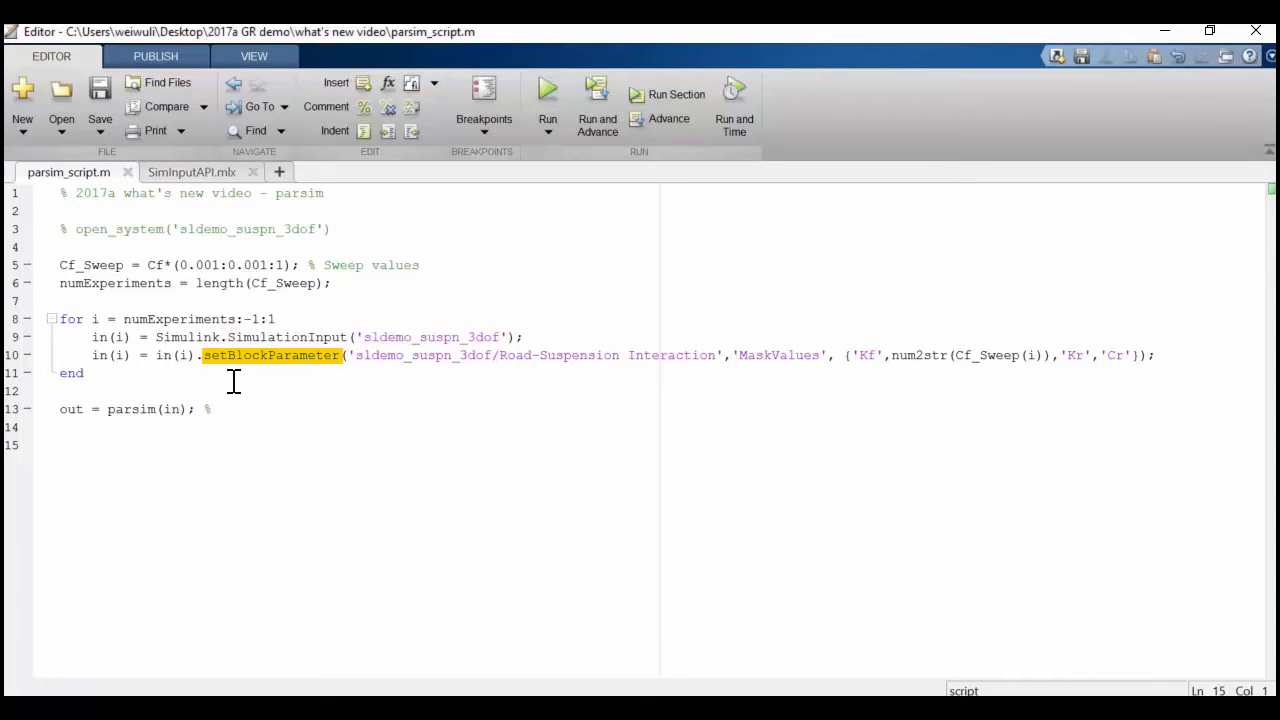
mouse_move(312, 386)
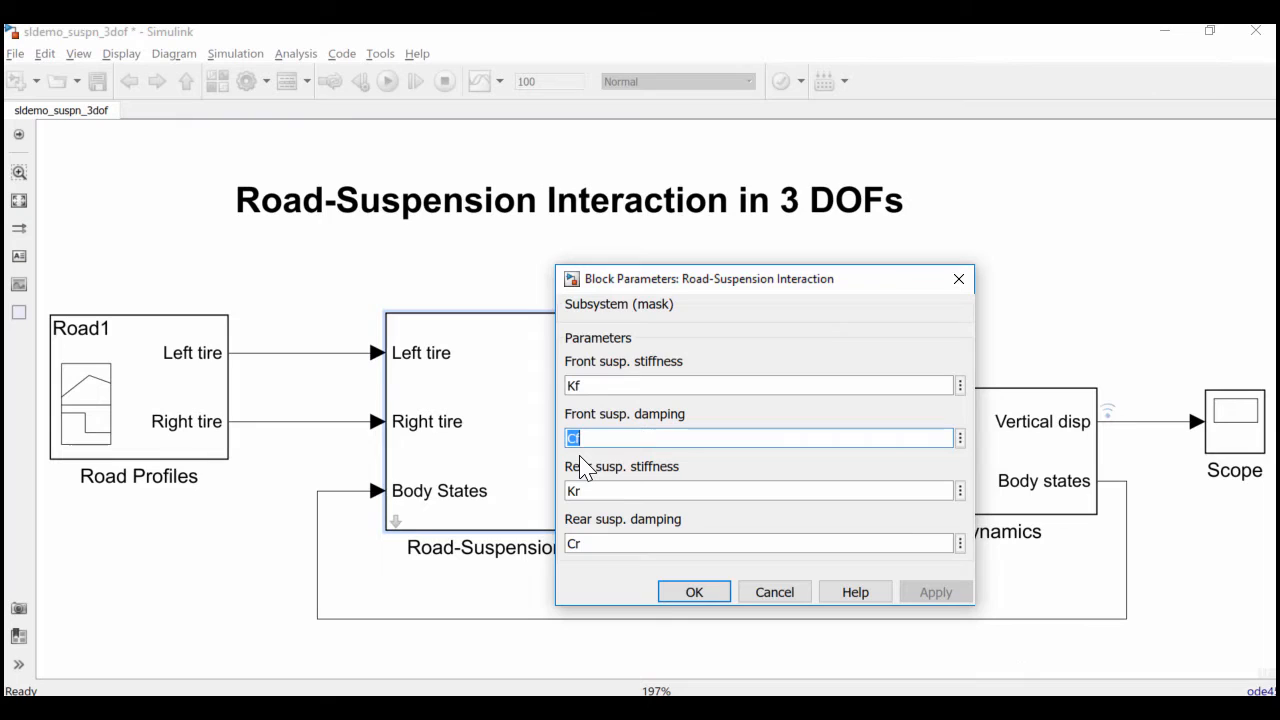
mouse_move(676, 552)
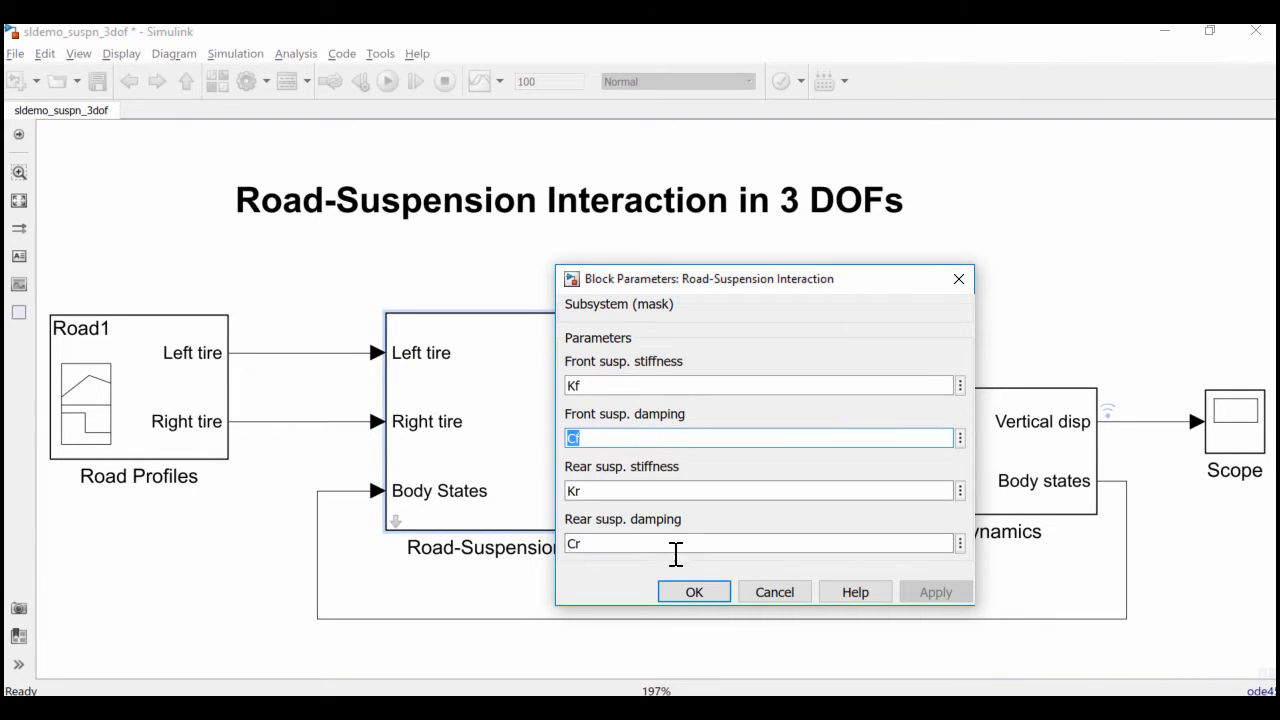
left_click(692, 592)
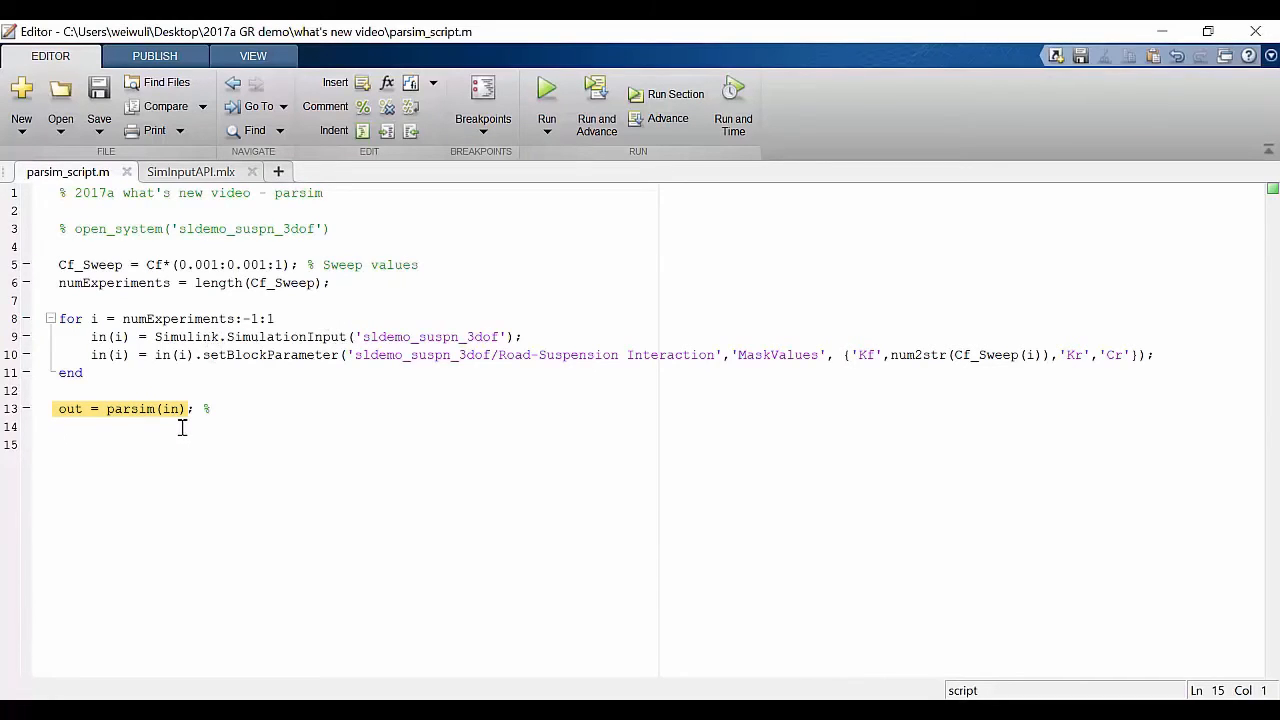
Run parsim_script.m, starting a 12-worker parallel pool and the sldemo_suspn_3dof simulations
left_click(60, 444)
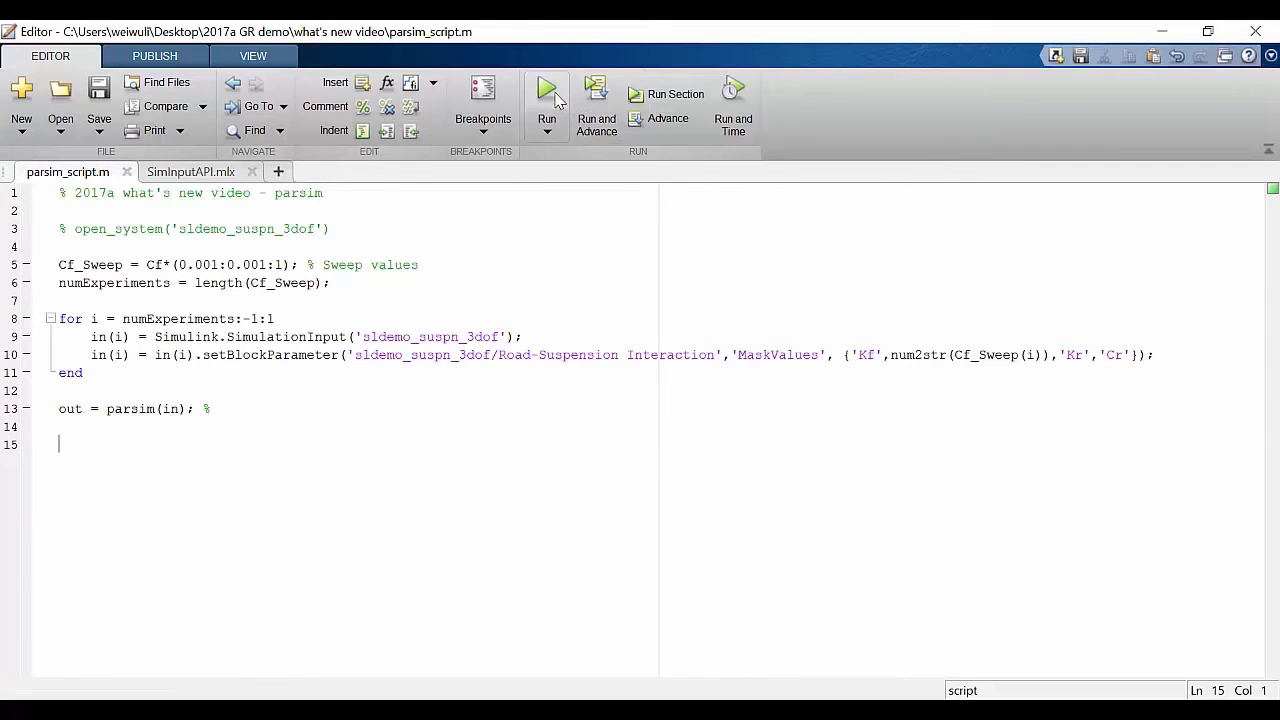
left_click(548, 88)
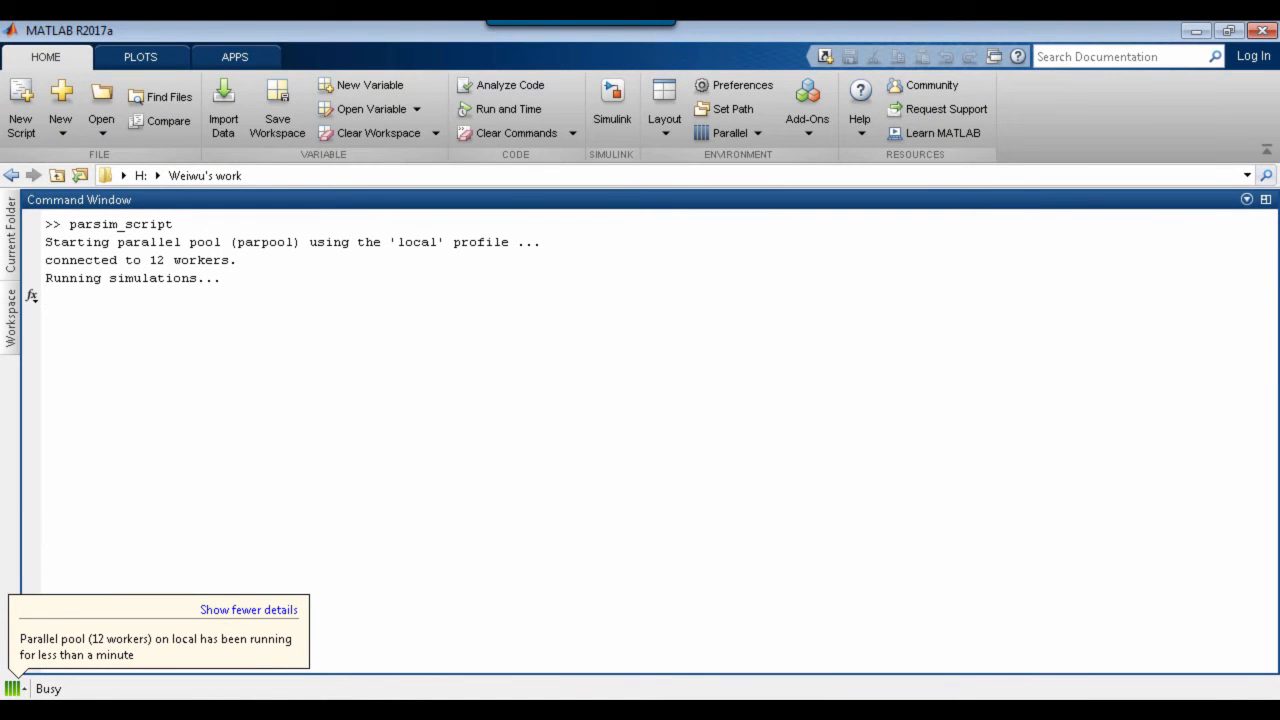
left_click(248, 608)
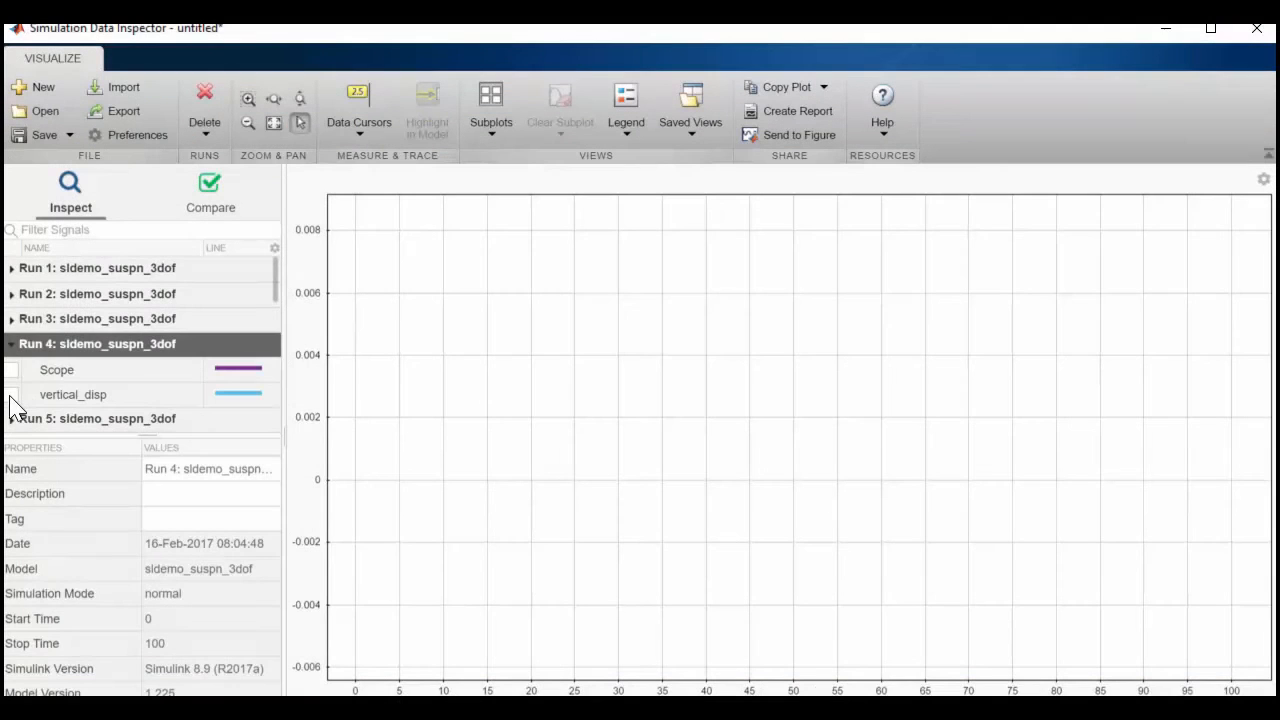
Plot the vertical_disp signal from Run 4 in the Simulation Data Inspector
left_click(12, 394)
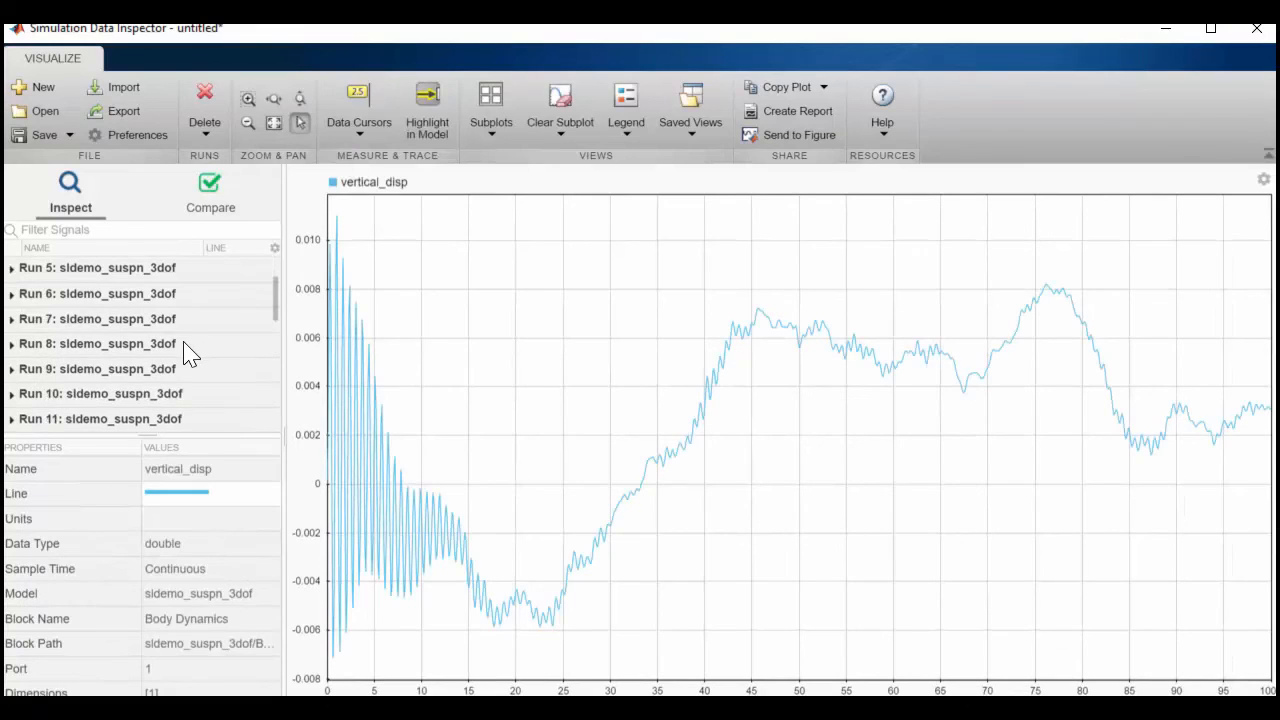